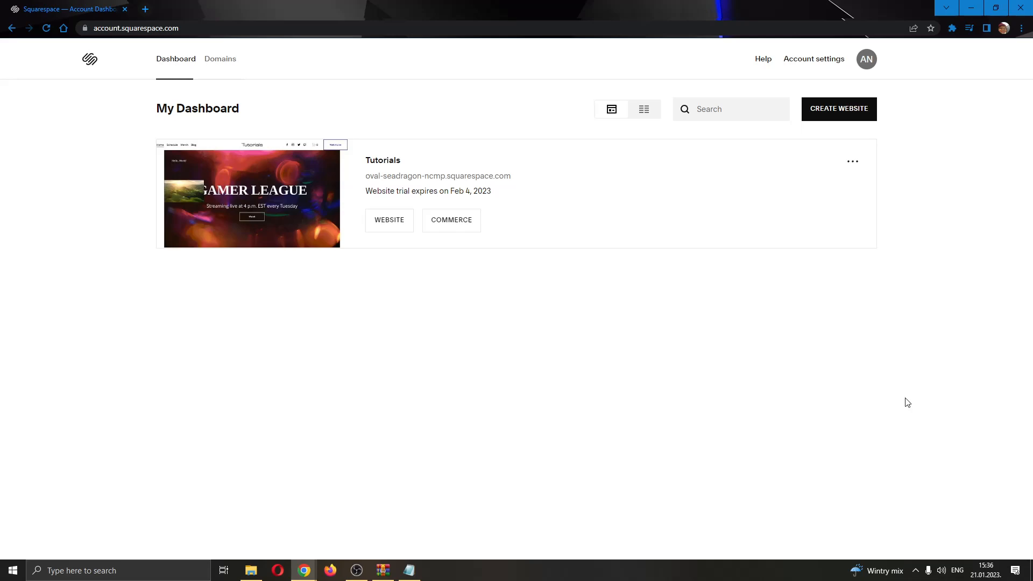
mouse_move(155, 53)
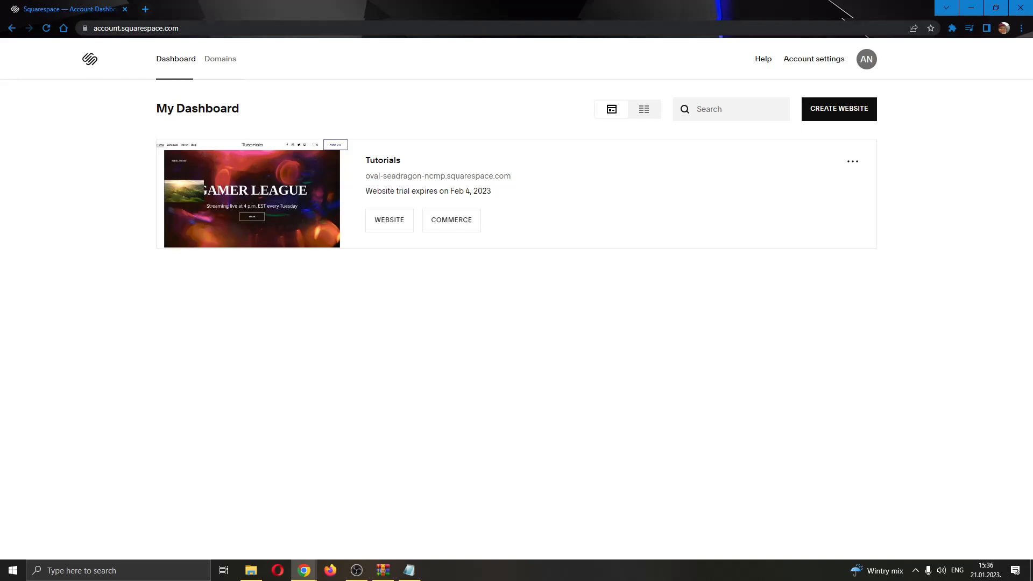
mouse_move(489, 93)
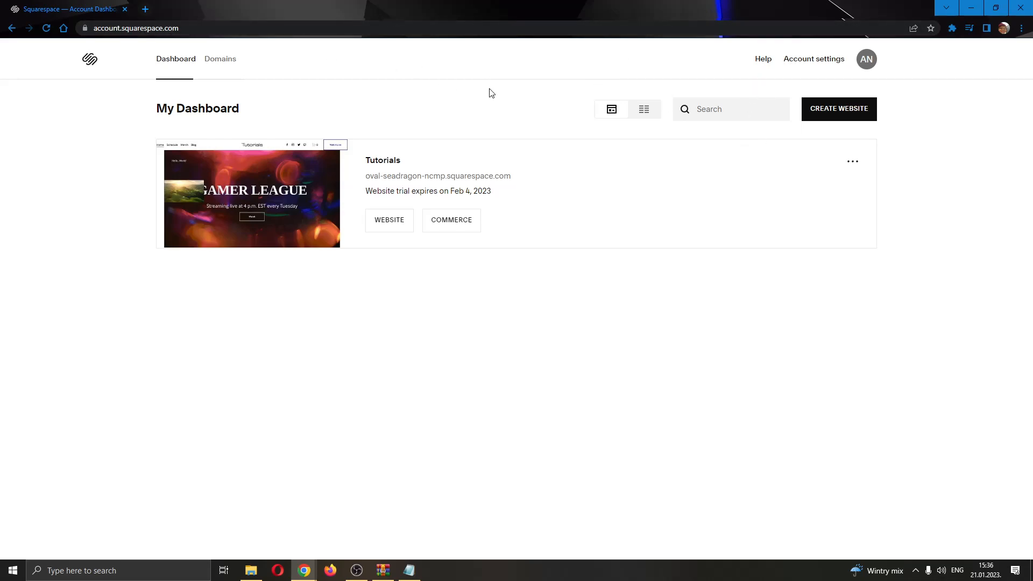
mouse_move(195, 99)
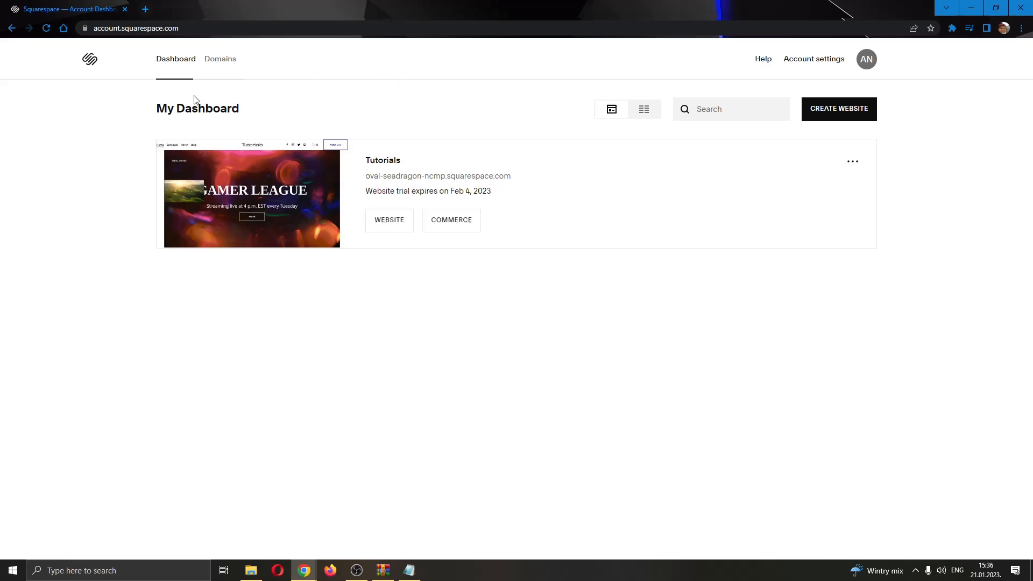
mouse_move(392, 382)
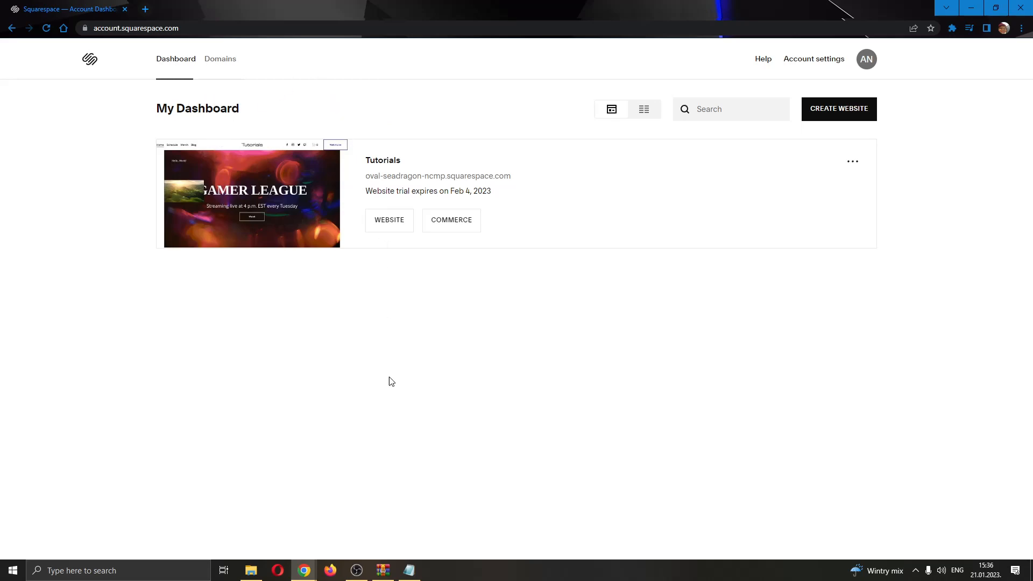
mouse_move(366, 399)
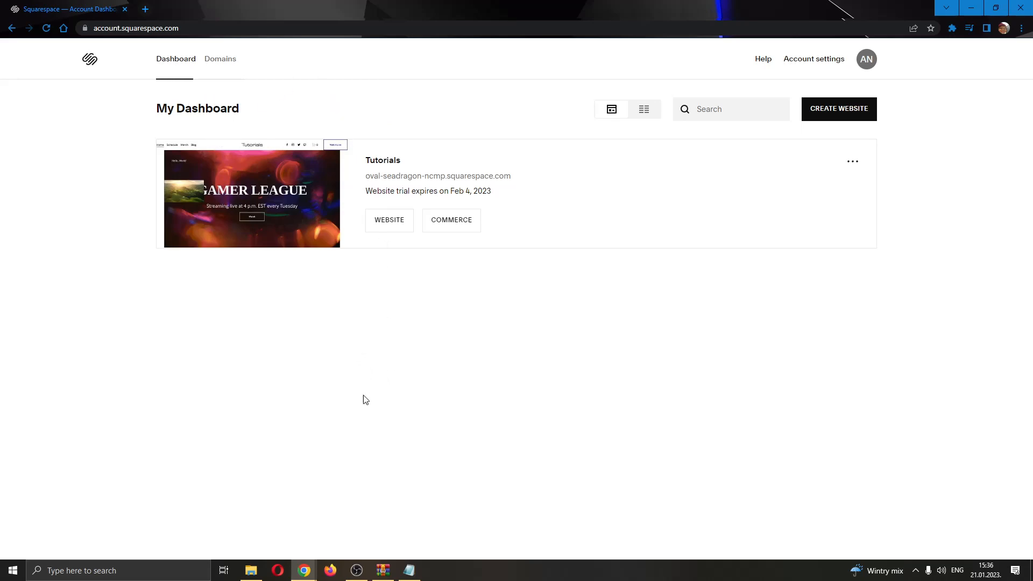
mouse_move(375, 238)
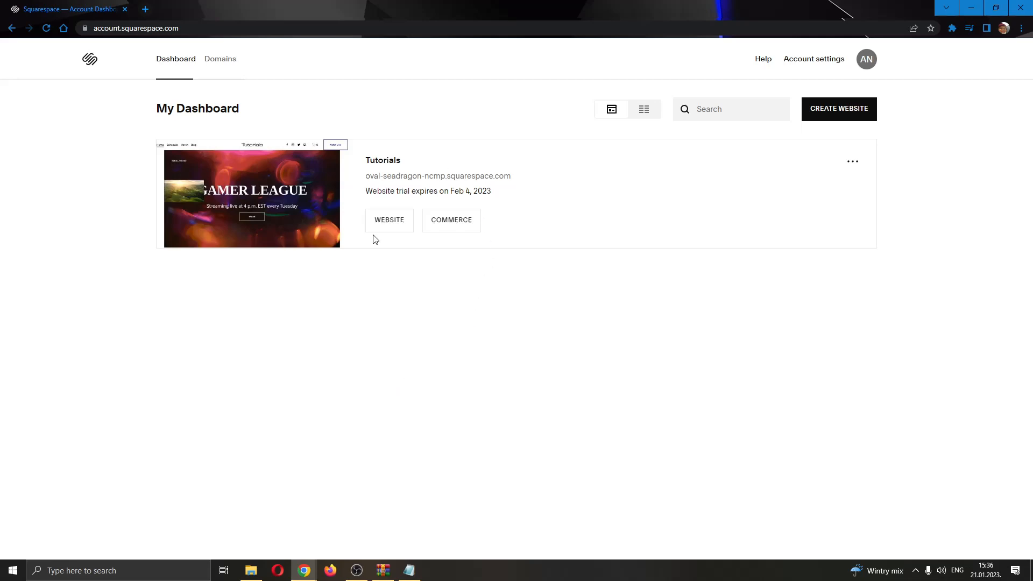
mouse_move(372, 156)
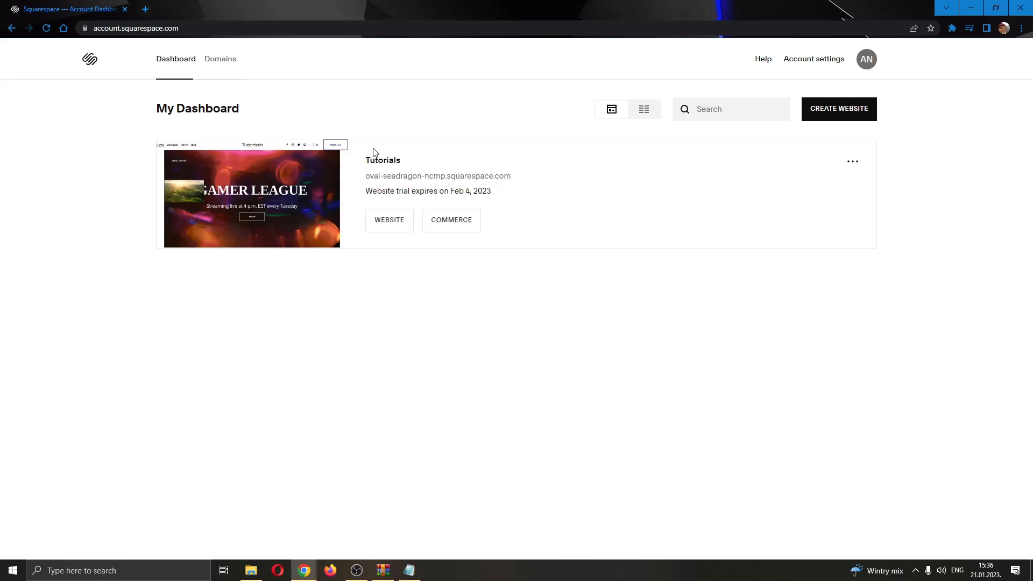
mouse_move(383, 163)
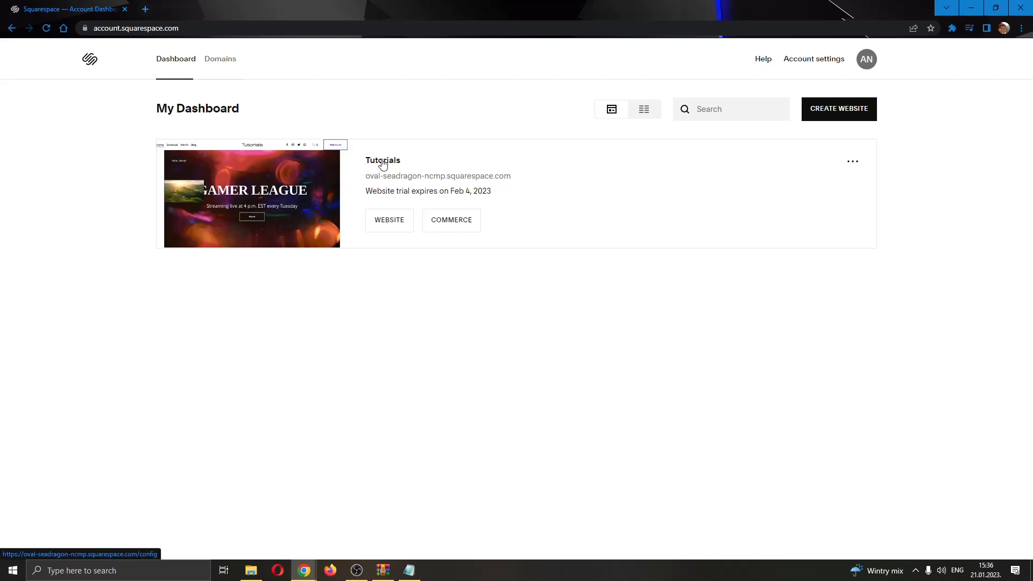
mouse_move(385, 166)
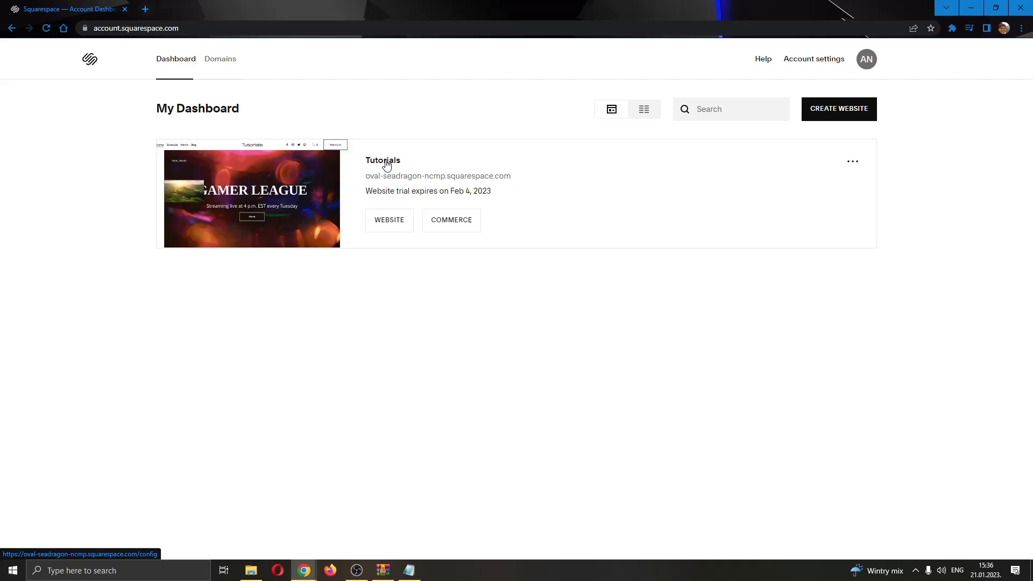
Open the Tutorials site from the dashboard into its editor showing the Home page
click(383, 160)
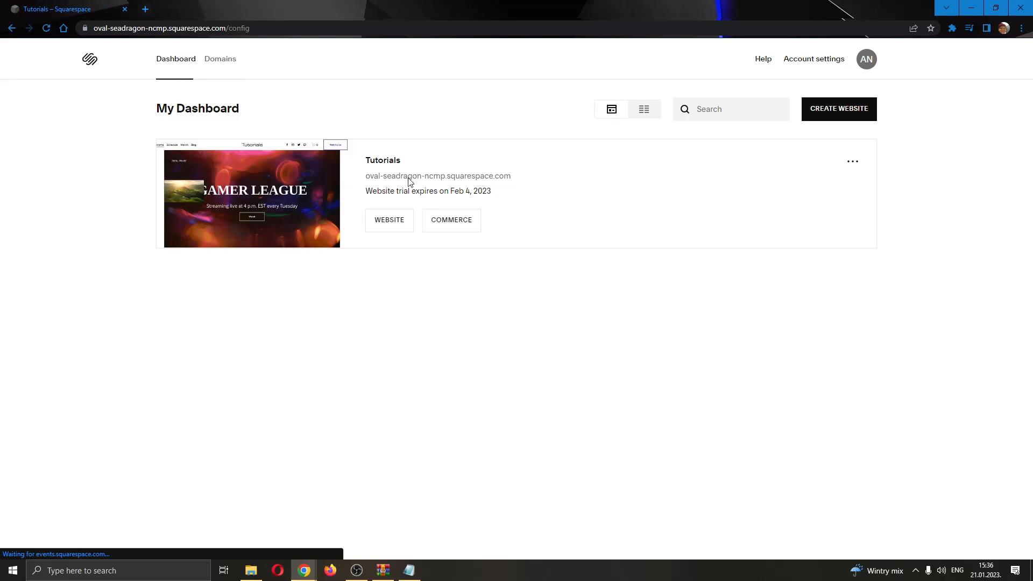
click(389, 220)
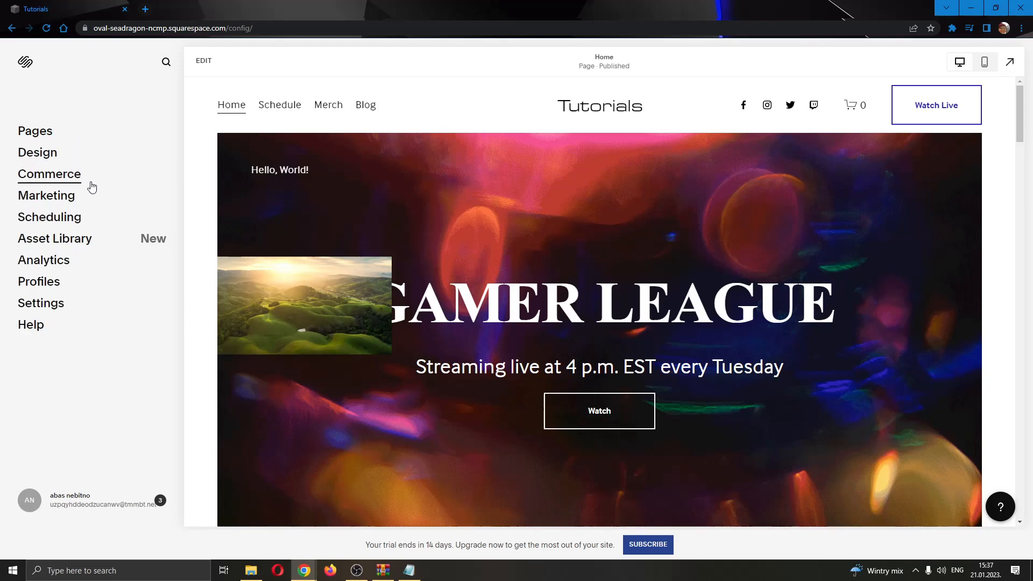
mouse_move(89, 207)
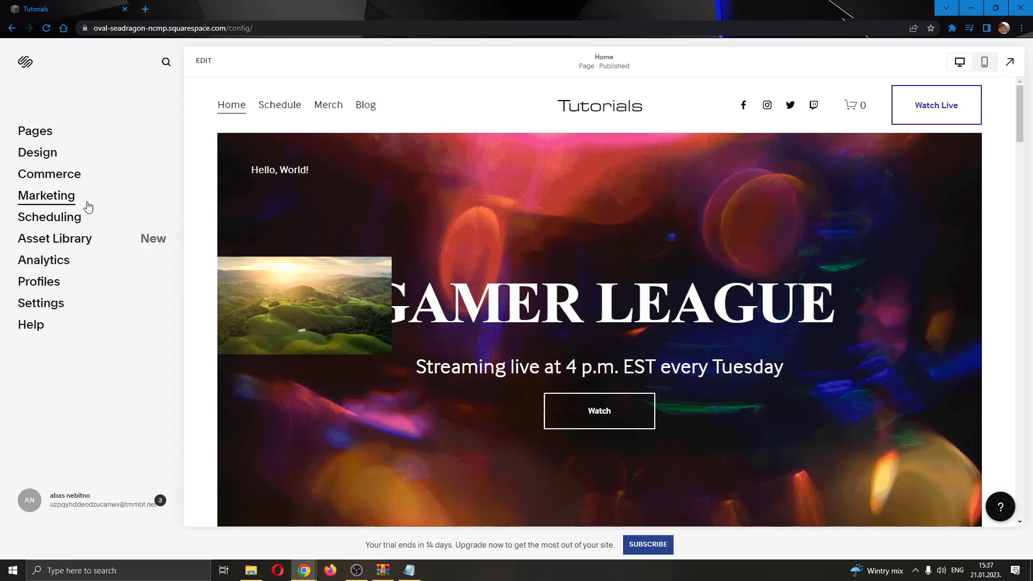
mouse_move(46, 183)
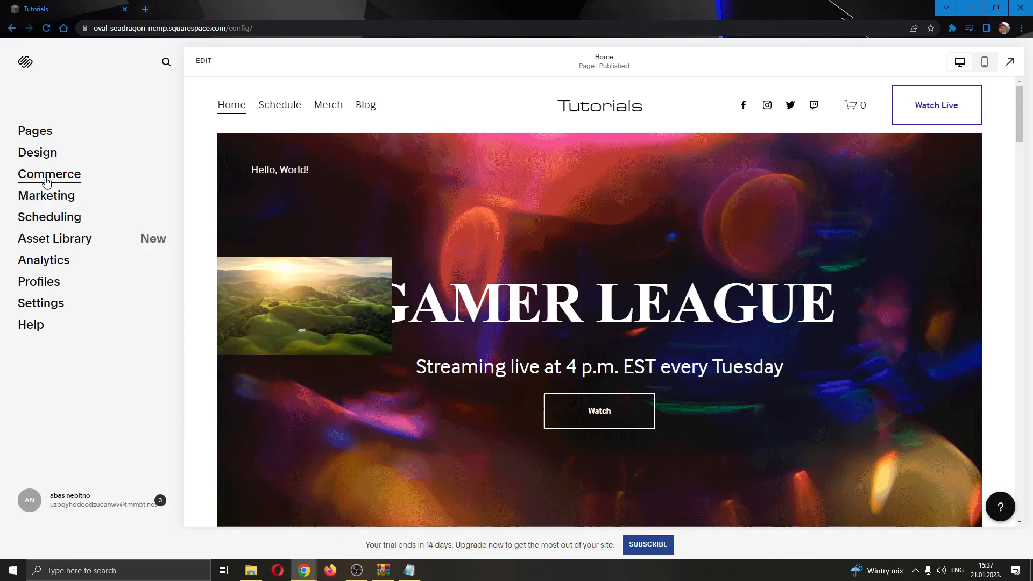
Go to the Commerce section to view the store setup checklist
click(46, 174)
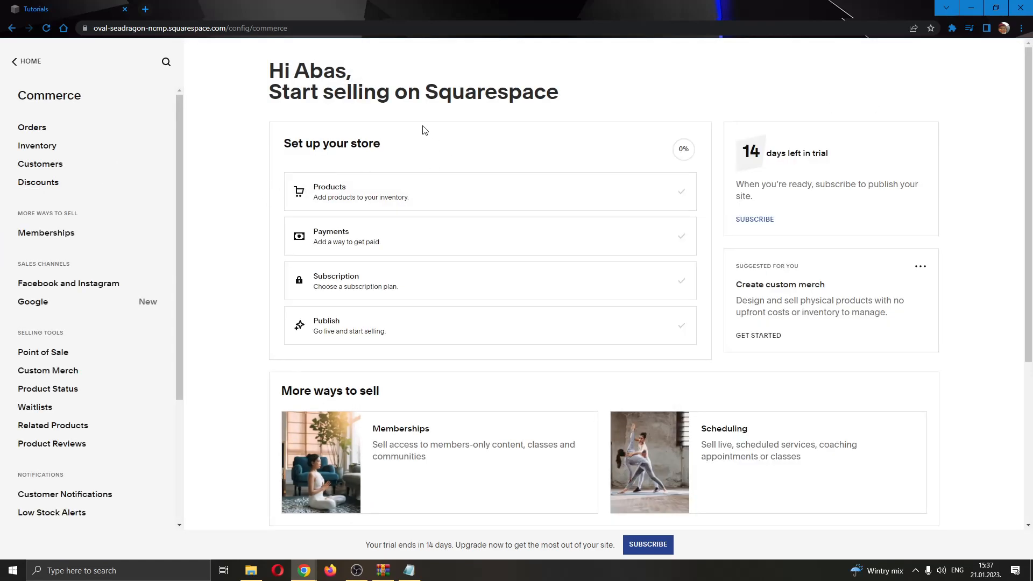
mouse_move(284, 155)
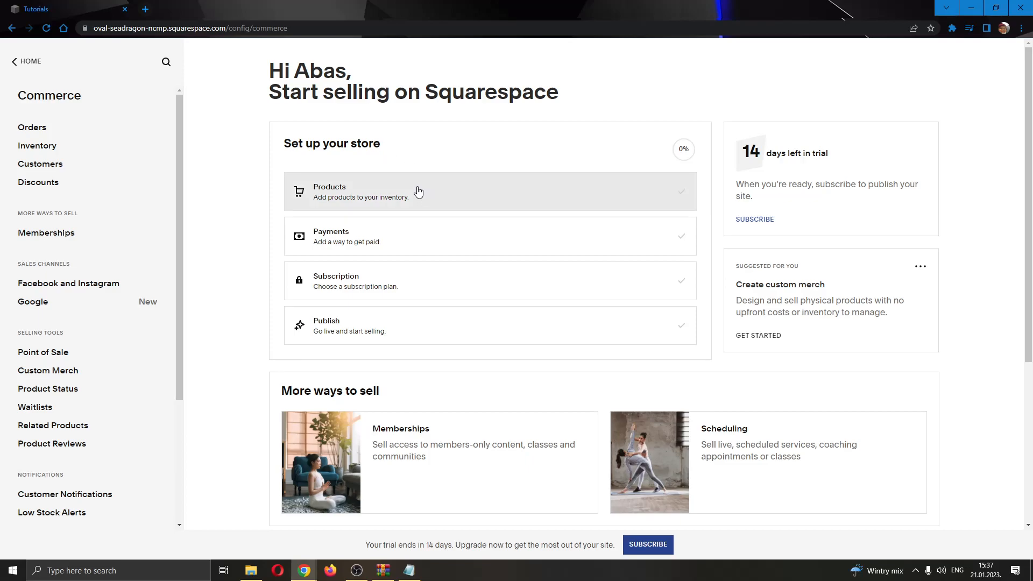
mouse_move(557, 203)
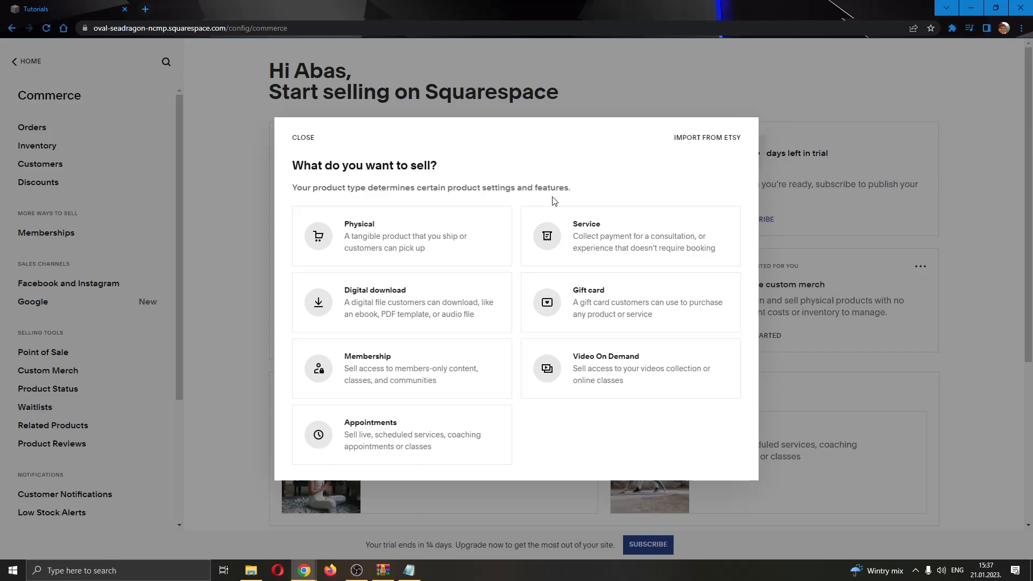
mouse_move(754, 174)
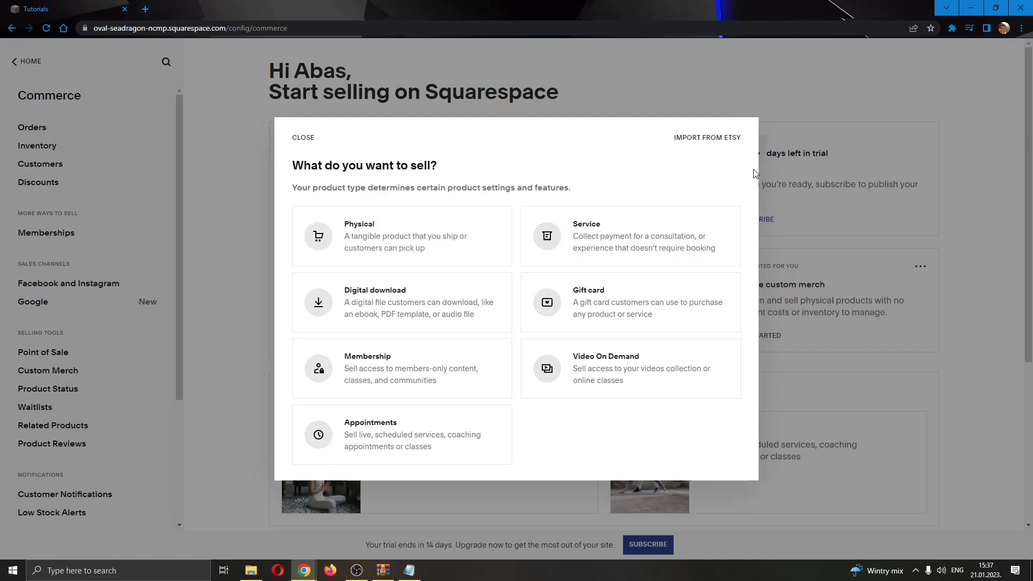
mouse_move(575, 208)
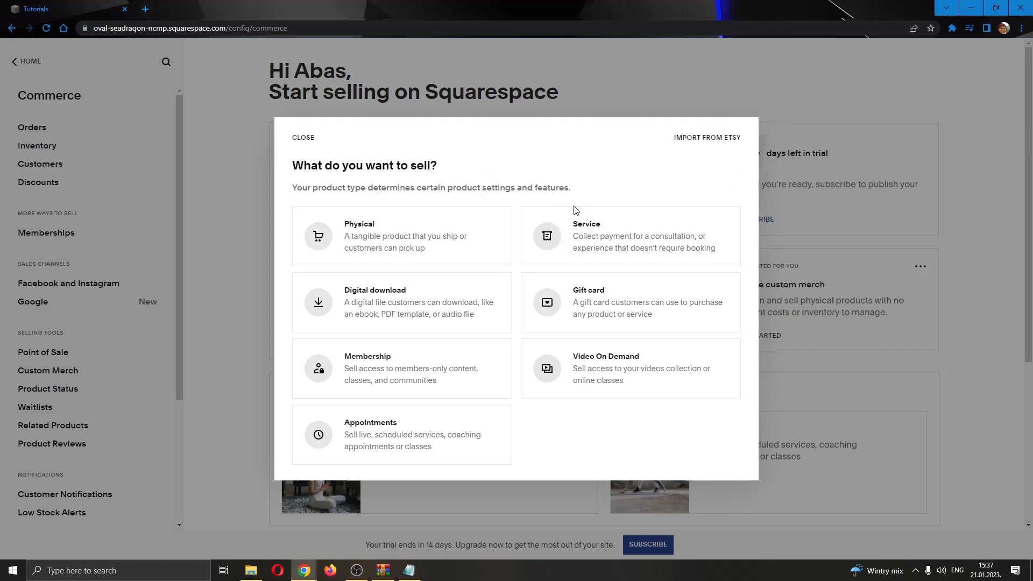
mouse_move(582, 284)
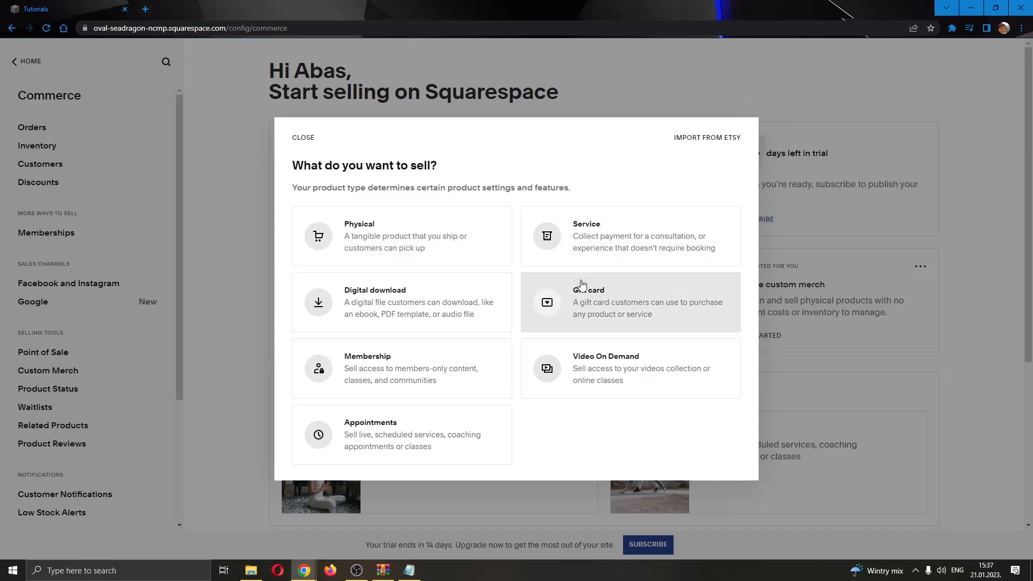
mouse_move(646, 405)
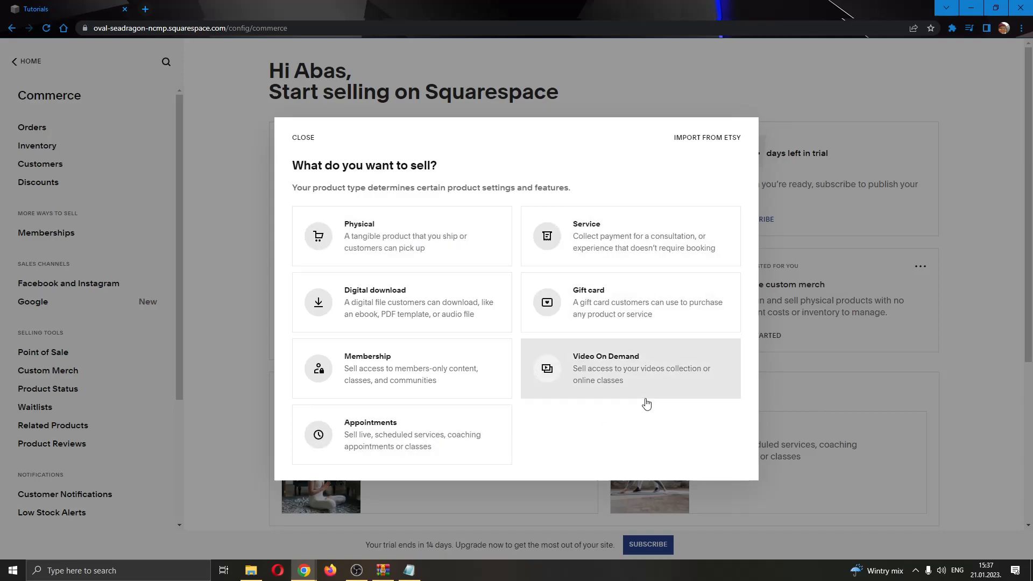
mouse_move(688, 144)
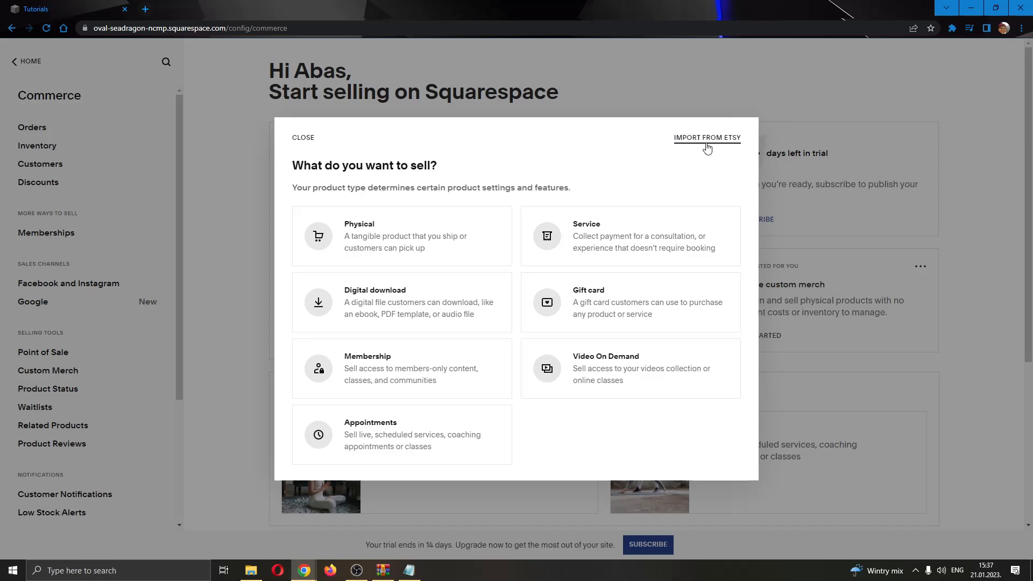
Start an Etsy import and cancel disconnecting, keeping the current Etsy shop connected
click(707, 137)
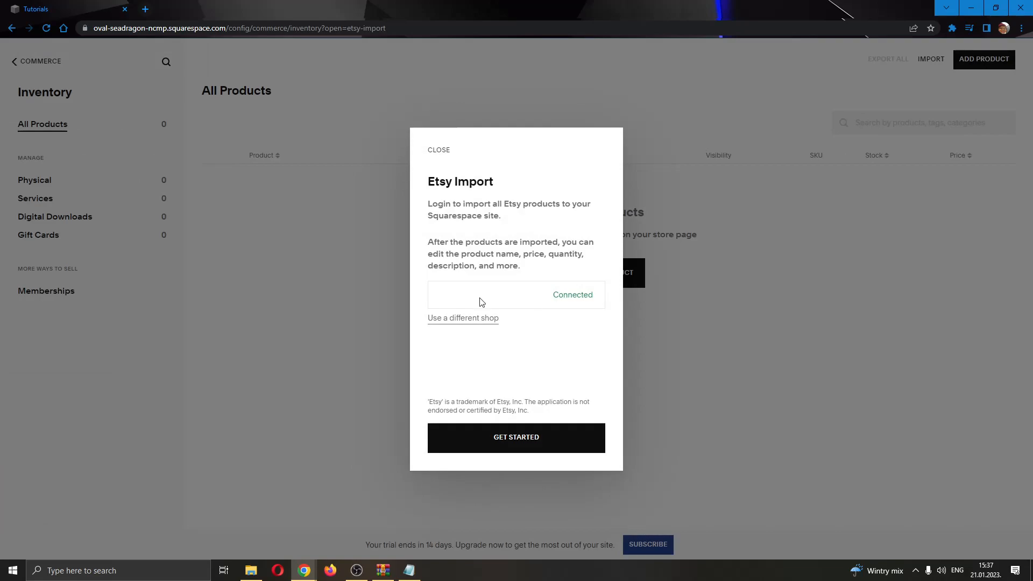
mouse_move(496, 279)
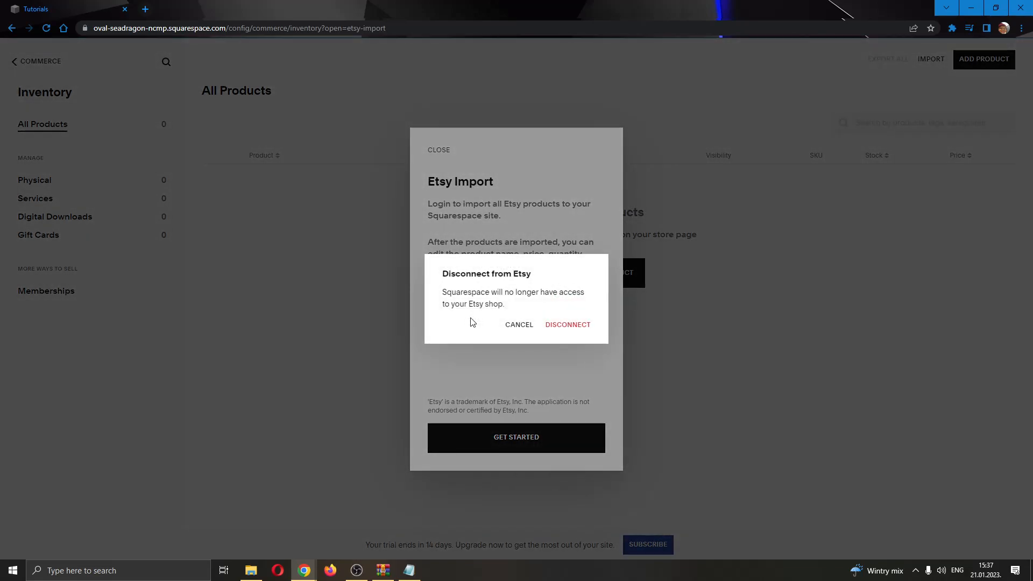
mouse_move(535, 326)
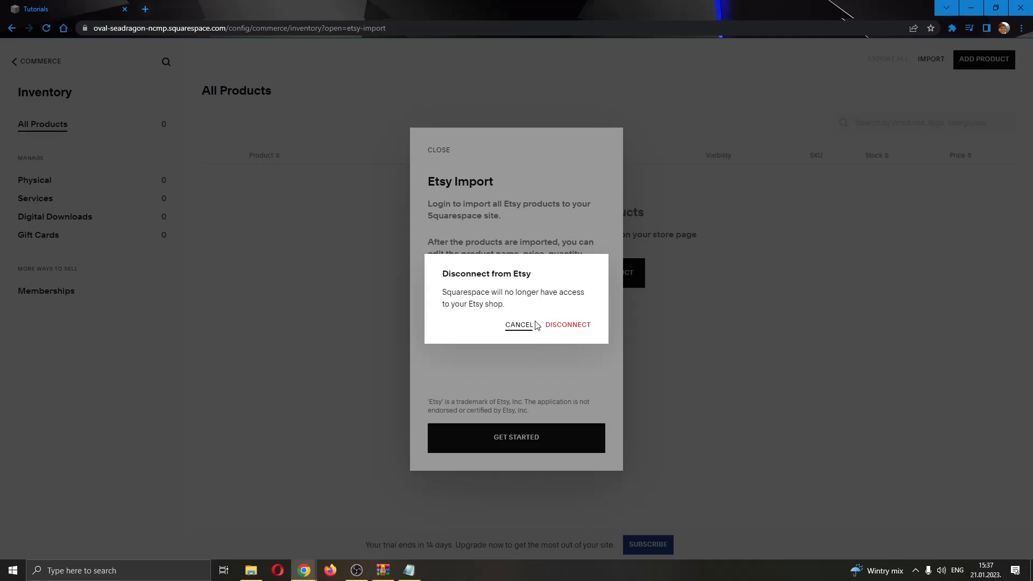
click(518, 324)
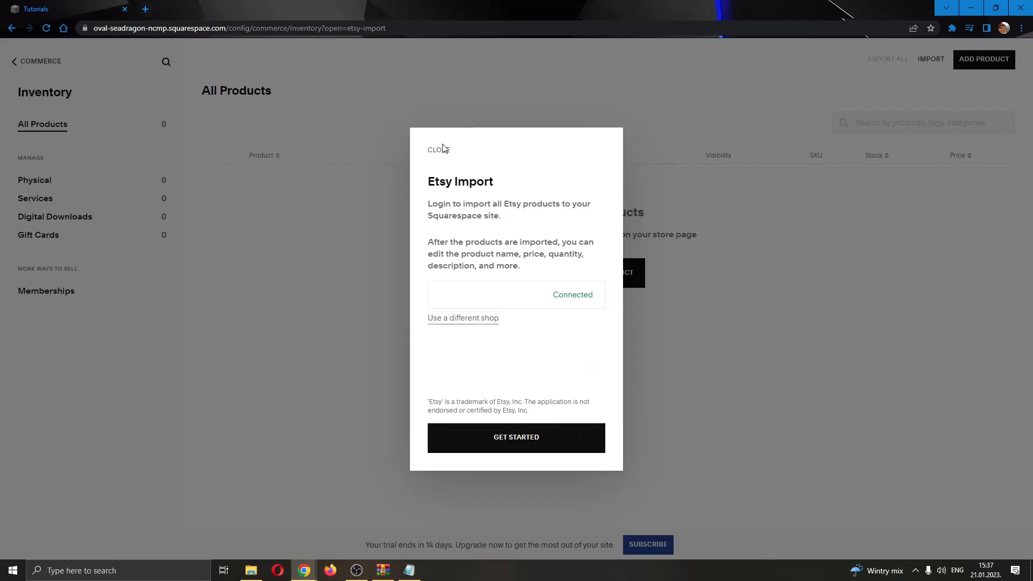
Close the Etsy Import window, leaving the empty All Products inventory
click(434, 149)
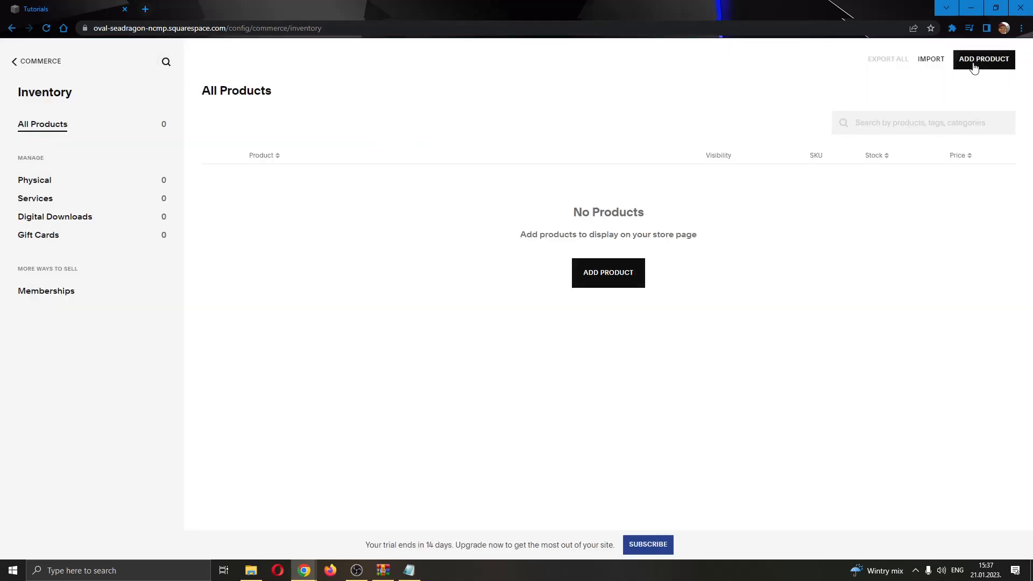
mouse_move(729, 92)
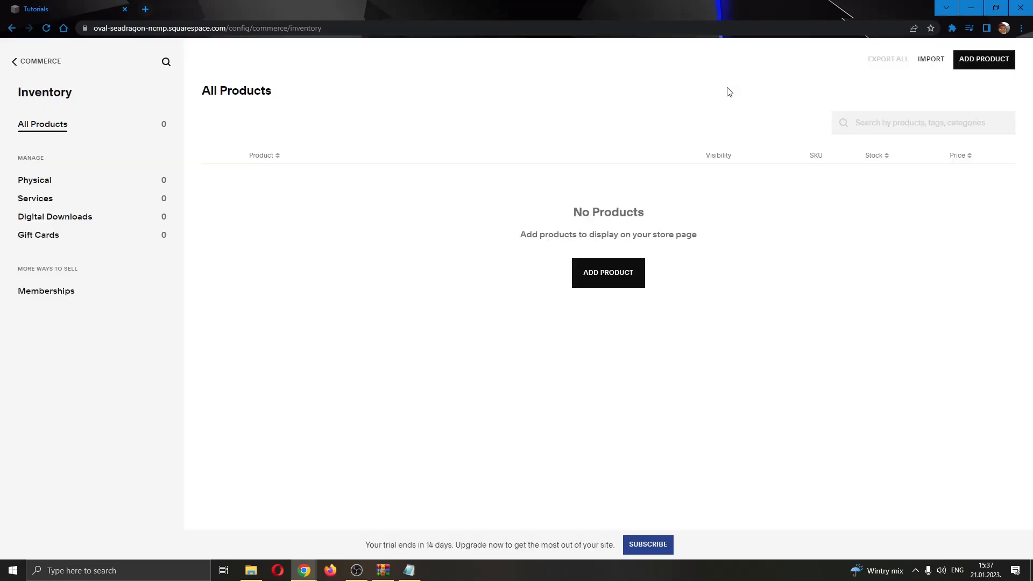
mouse_move(742, 126)
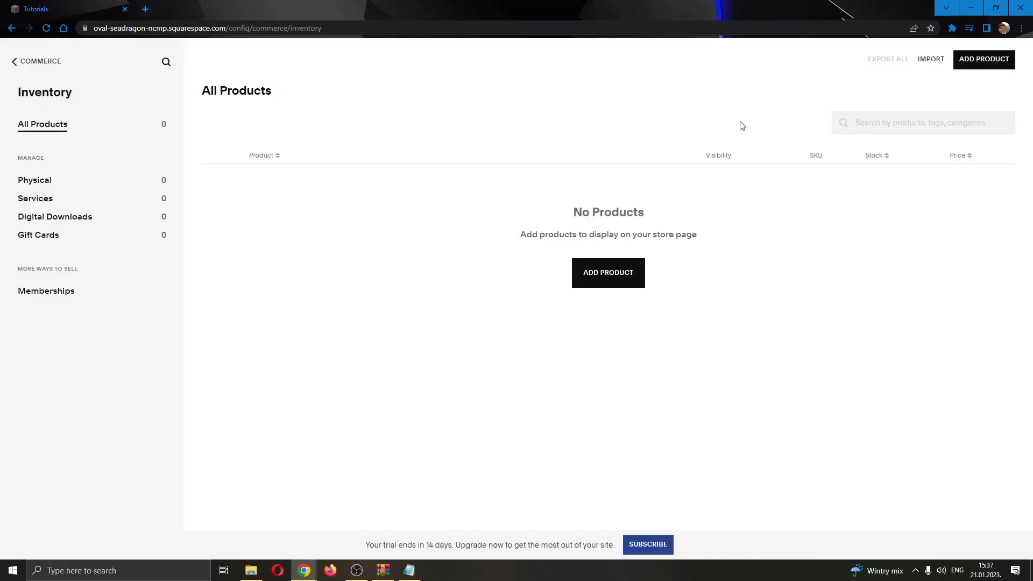